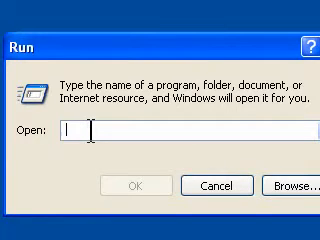
Launch My Computer from the Run dialog to list the drives and devices
text(...)
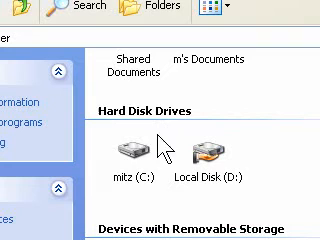
mouse_move(308, 122)
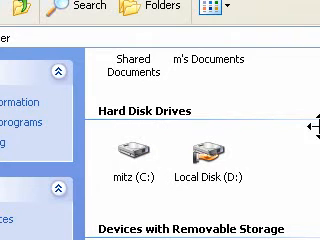
scroll(down, 3)
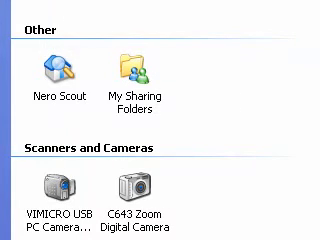
mouse_move(190, 90)
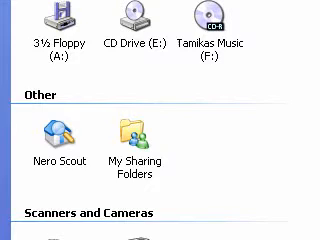
scroll(up, 3)
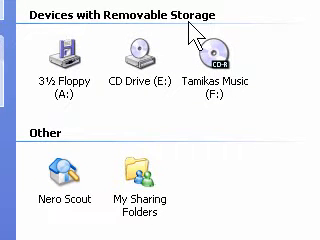
scroll(down, 3)
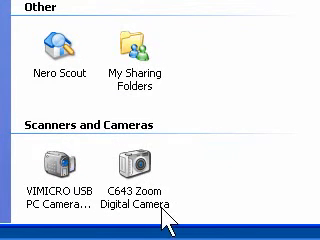
Enter the C643 Zoom Digital Camera and choose 'Get pictures from camera'
click(128, 170)
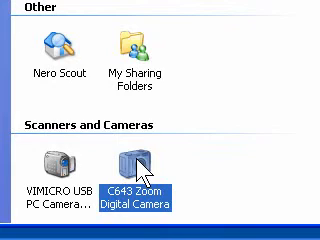
mouse_move(300, 150)
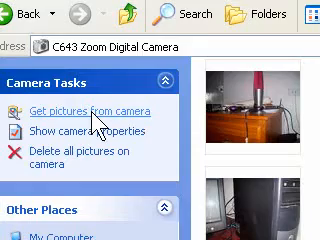
click(84, 104)
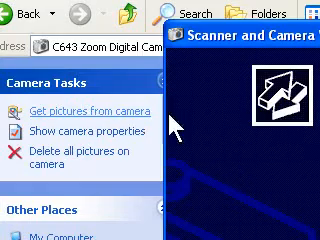
Step through the Scanner and Camera Wizard, keeping the checked pictures, and copy them to the computer
click(88, 104)
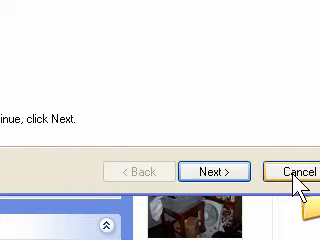
mouse_move(190, 204)
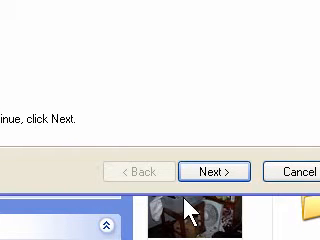
click(216, 170)
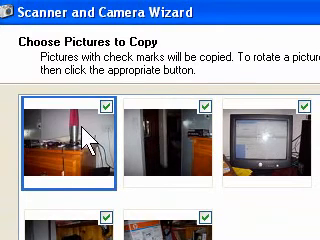
scroll(down, 3)
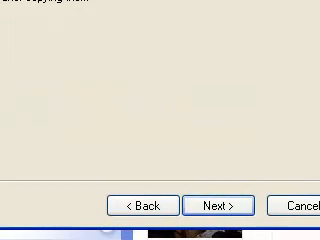
click(216, 206)
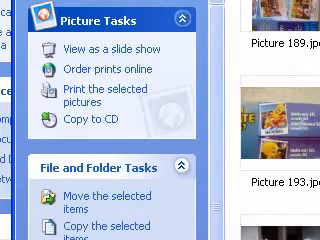
Show the camera properties: 7 of 1849 pictures taken, battery full
scroll(down, 3)
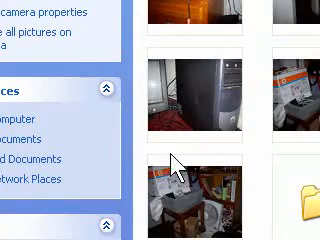
mouse_move(178, 164)
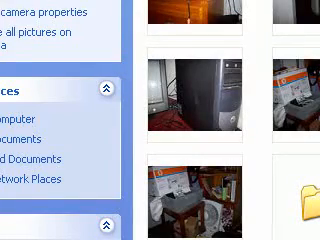
scroll(up, 3)
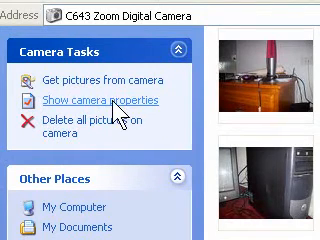
click(96, 100)
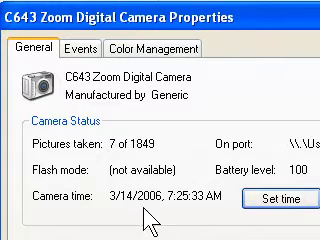
scroll(down, 3)
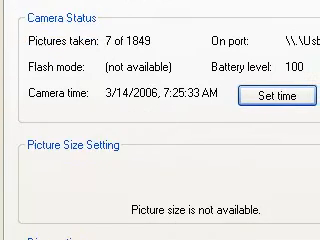
scroll(down, 3)
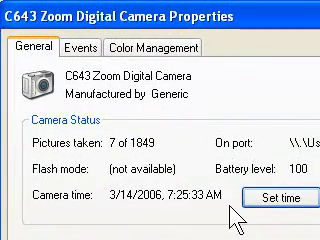
On the Events tab, try launching the Microsoft Scanner and Camera program when the camera connects
click(74, 40)
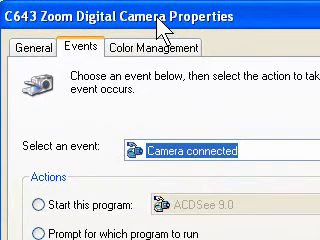
scroll(down, 3)
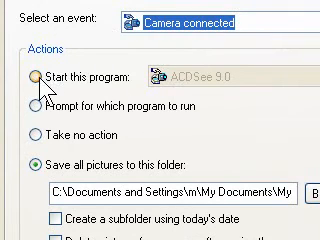
click(36, 76)
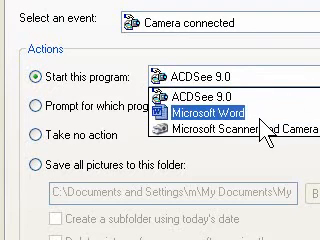
click(230, 132)
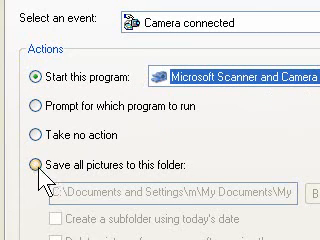
click(36, 160)
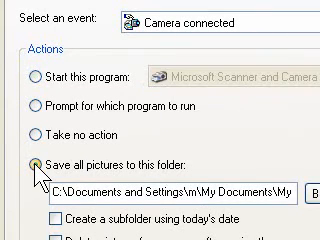
Switch to 'Save all pictures to this folder' with a dated subfolder and confirm with OK
click(30, 168)
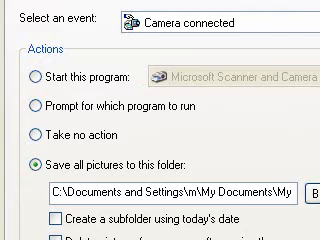
scroll(down, 3)
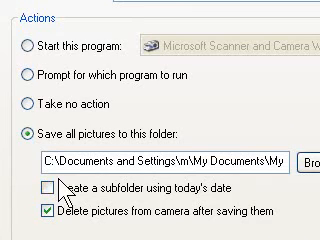
click(48, 186)
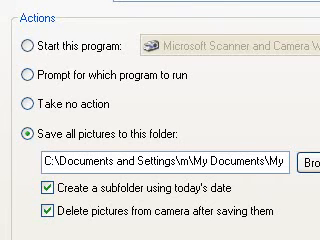
scroll(down, 3)
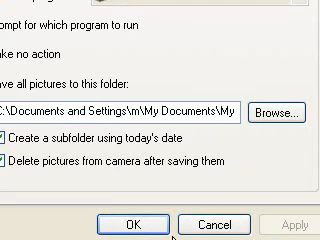
click(128, 220)
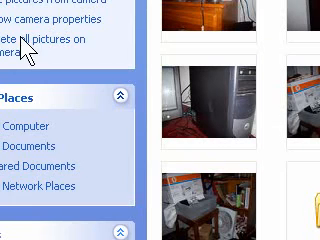